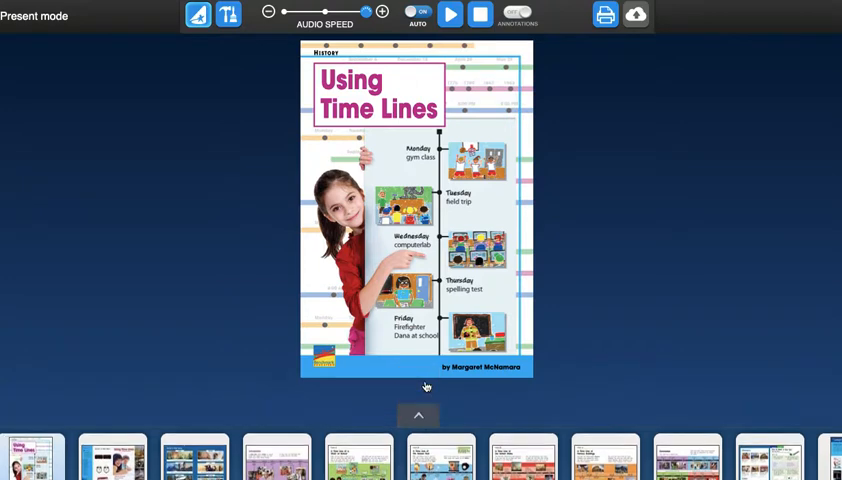
Show the page thumbnail strip below the Using Time Lines cover
click(418, 414)
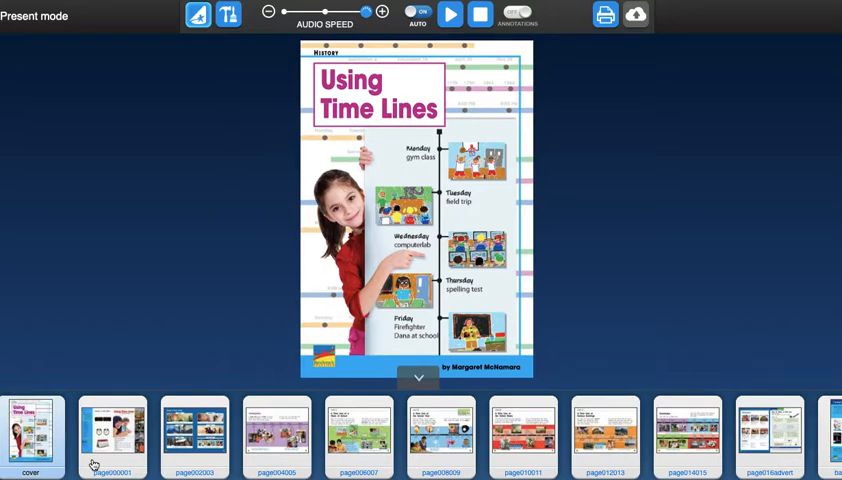
Turn to the first inside spread with Pictures to Think About and the contents
click(112, 436)
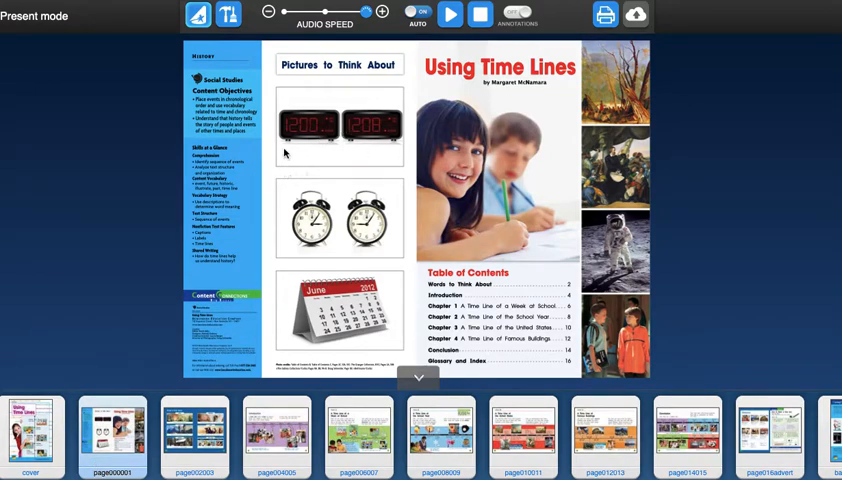
mouse_move(322, 158)
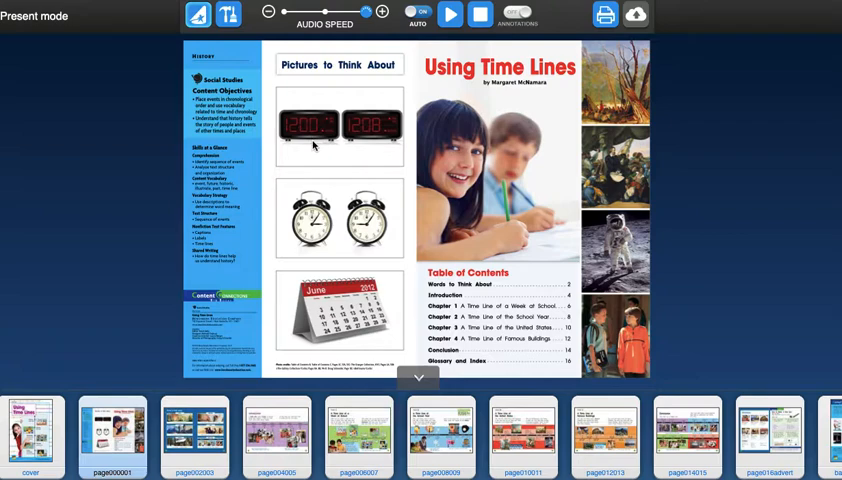
mouse_move(376, 148)
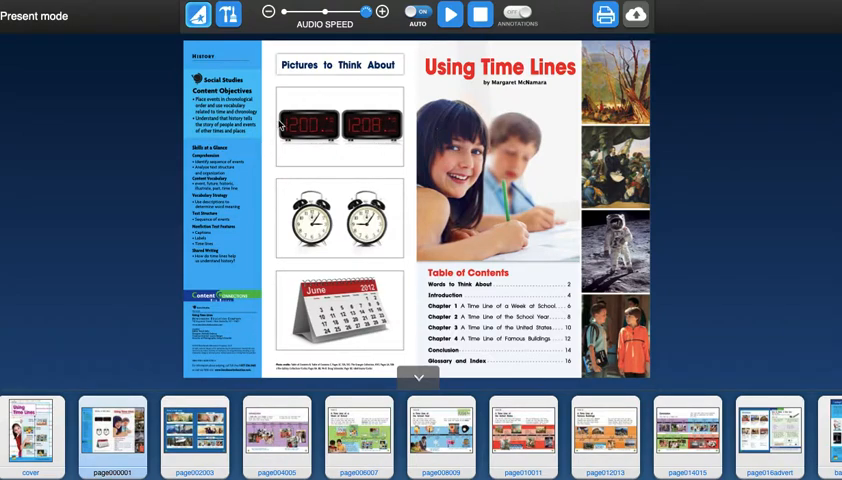
mouse_move(330, 192)
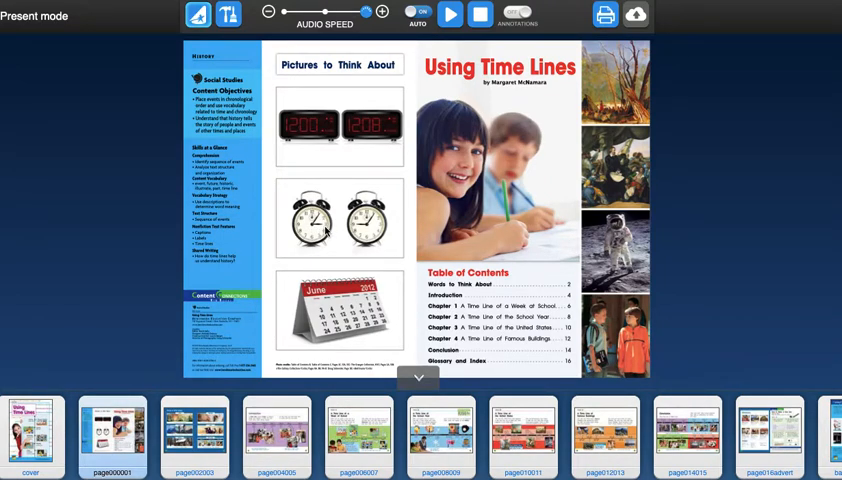
mouse_move(364, 232)
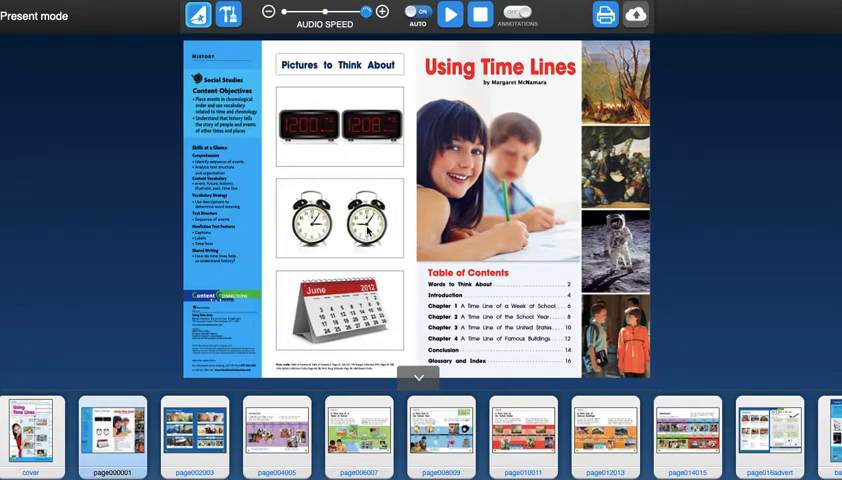
mouse_move(324, 276)
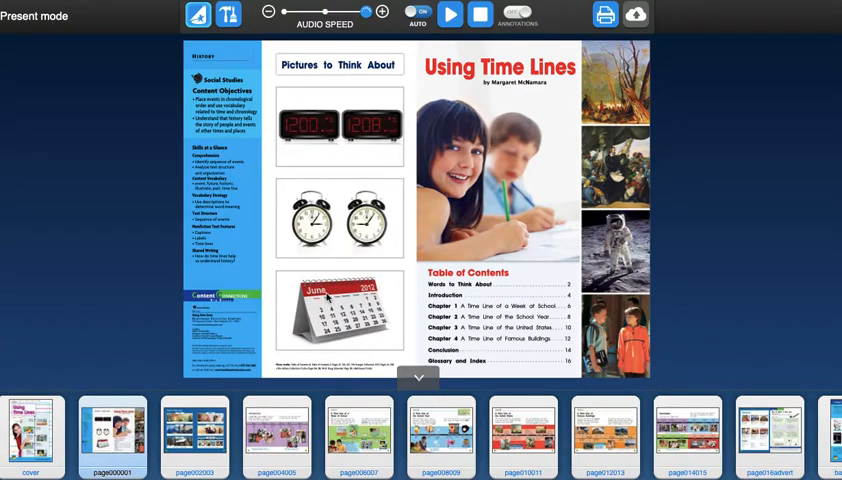
mouse_move(368, 358)
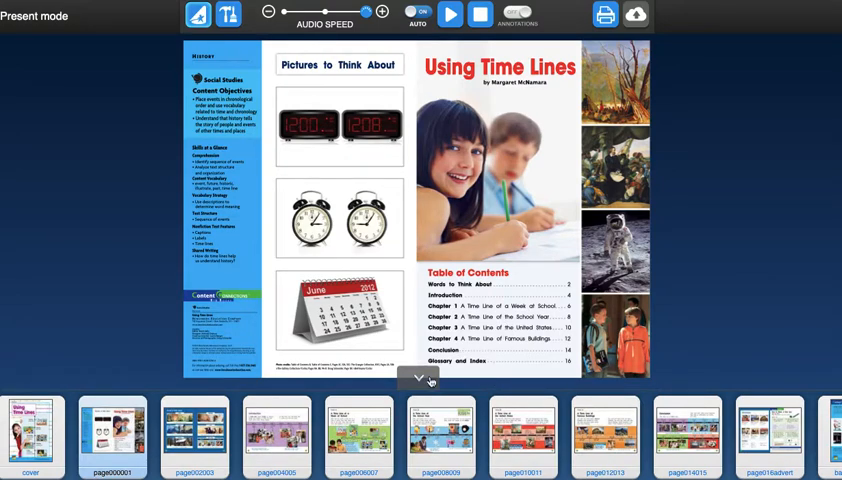
Hide the thumbnail strip so the opening spread fills the screen
click(420, 380)
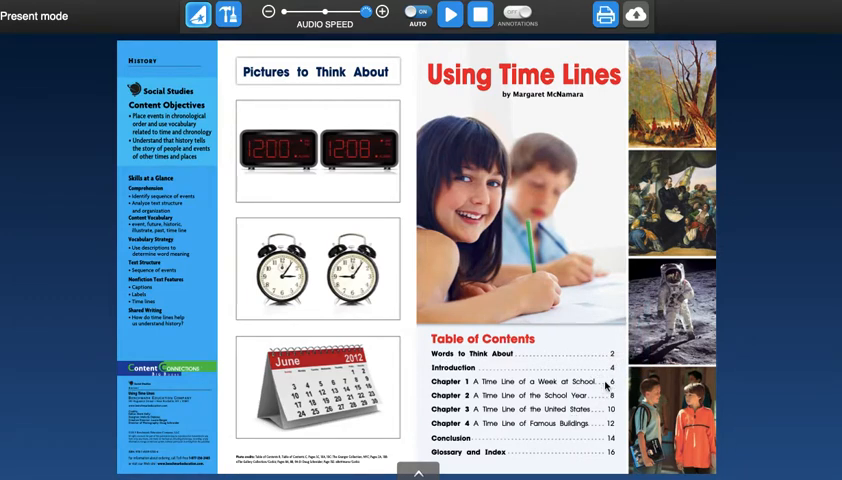
mouse_move(492, 368)
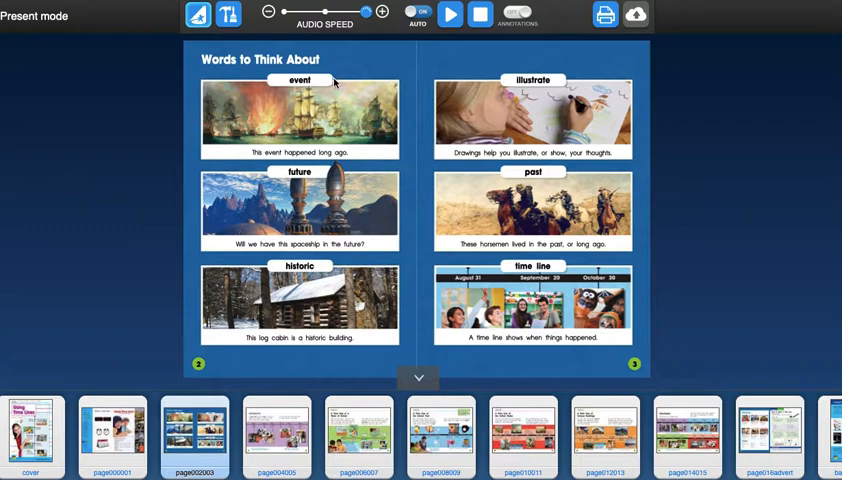
mouse_move(340, 152)
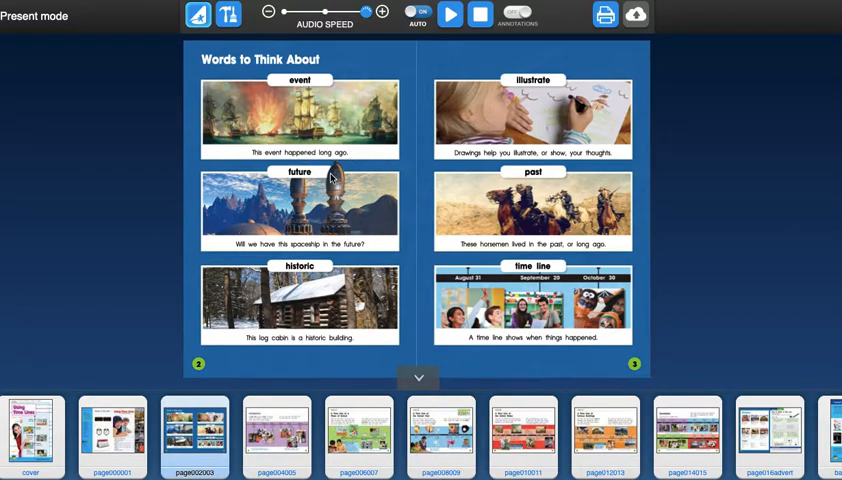
mouse_move(278, 250)
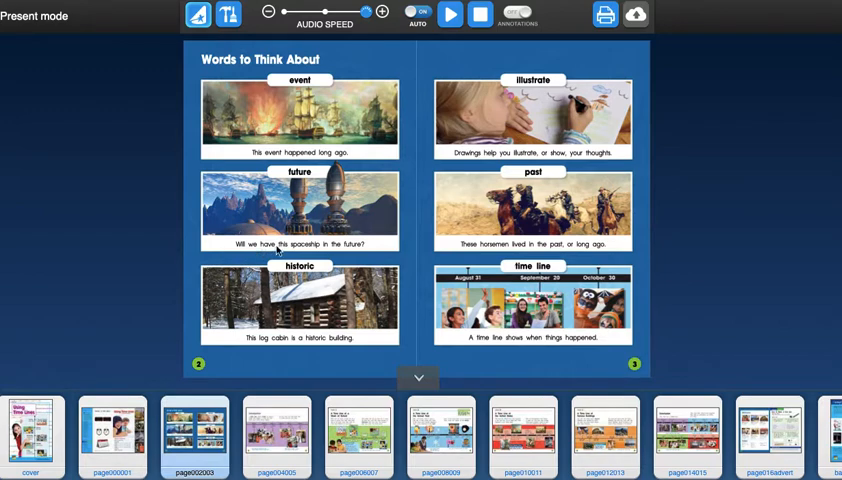
mouse_move(332, 272)
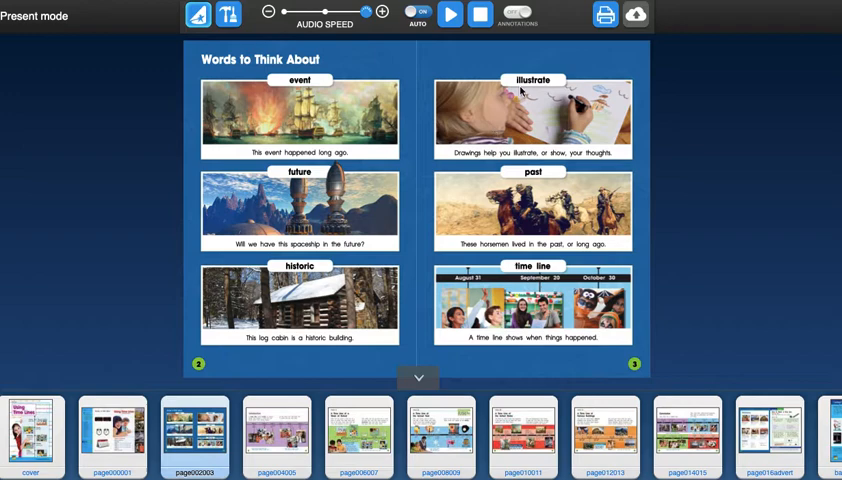
mouse_move(496, 168)
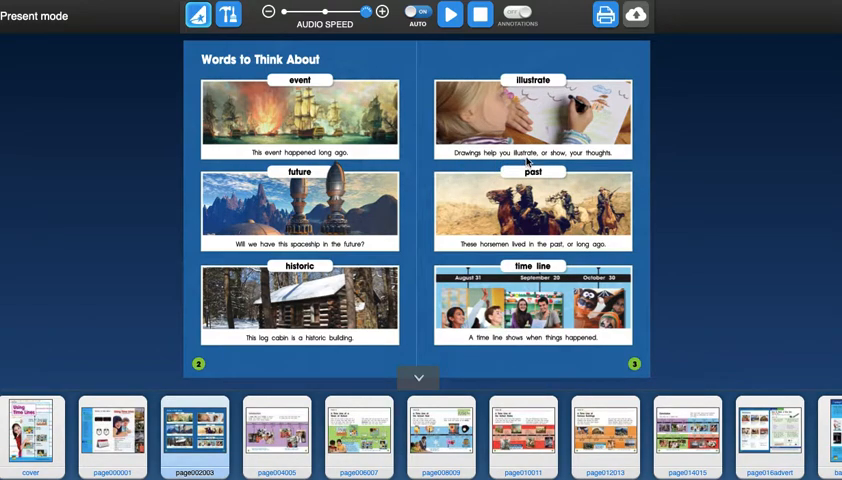
mouse_move(608, 164)
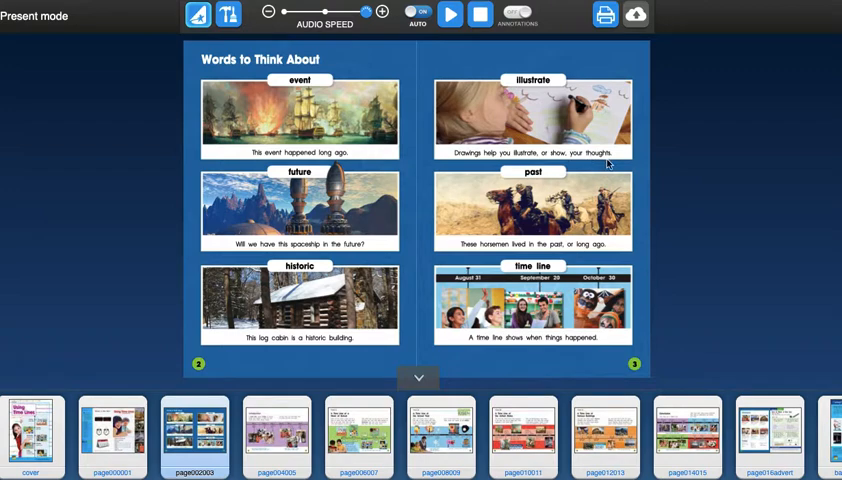
mouse_move(482, 258)
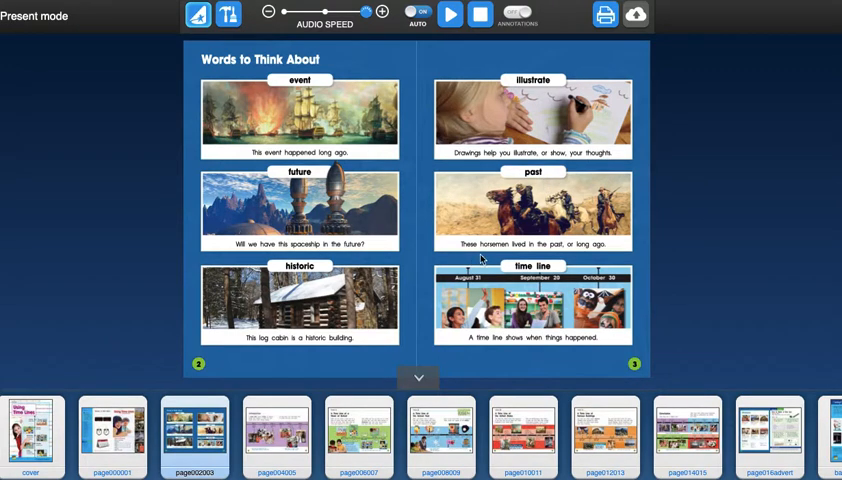
mouse_move(564, 252)
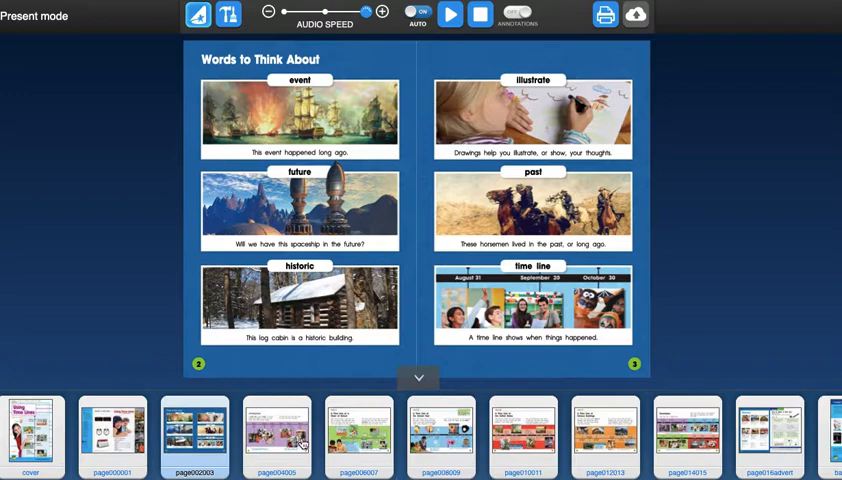
Turn to the Introduction spread with the school-day time line
click(276, 438)
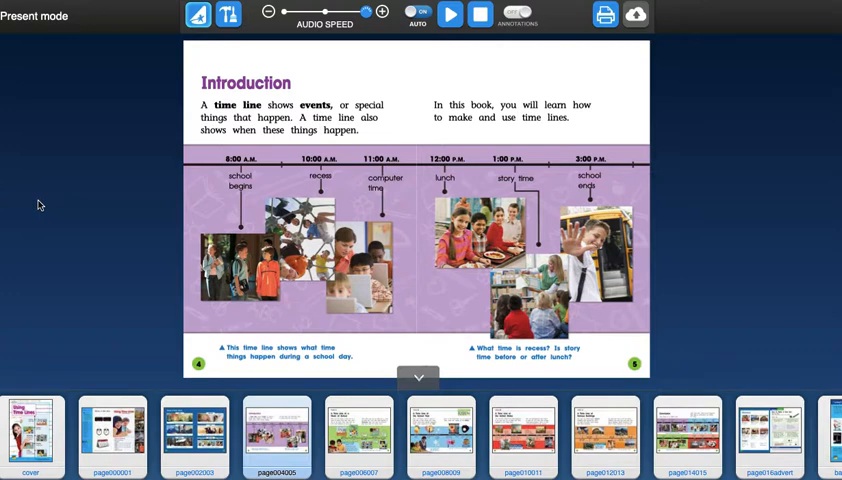
mouse_move(264, 166)
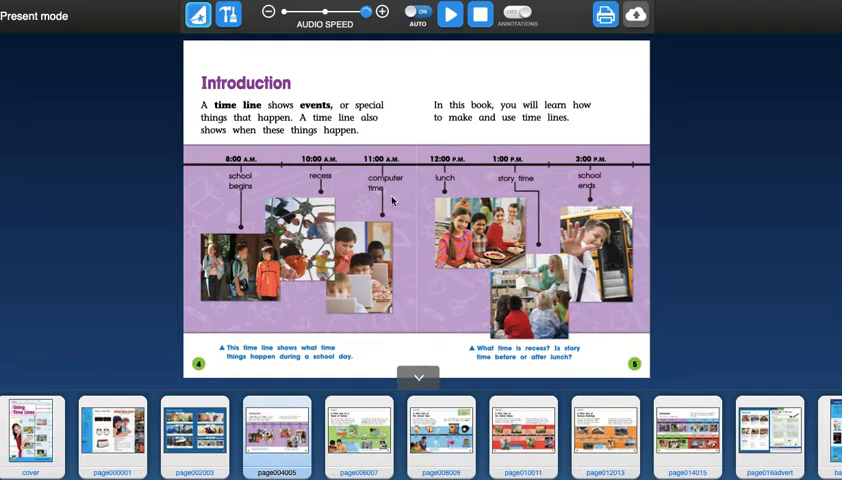
mouse_move(412, 244)
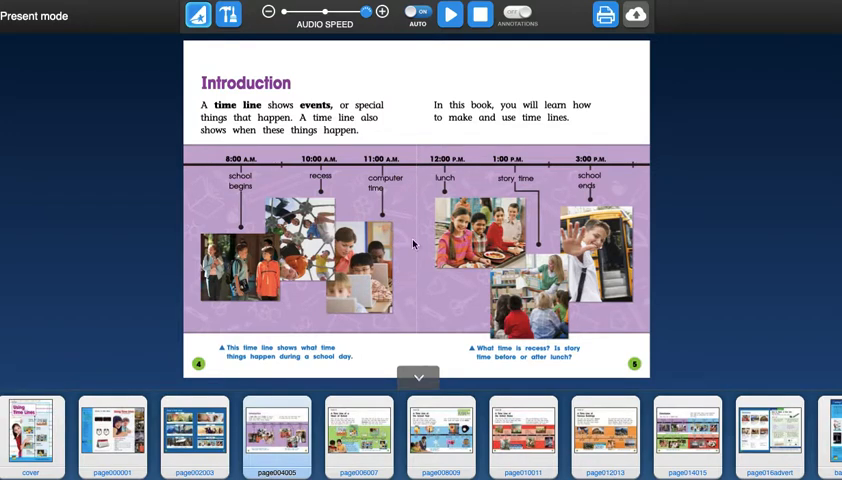
mouse_move(468, 168)
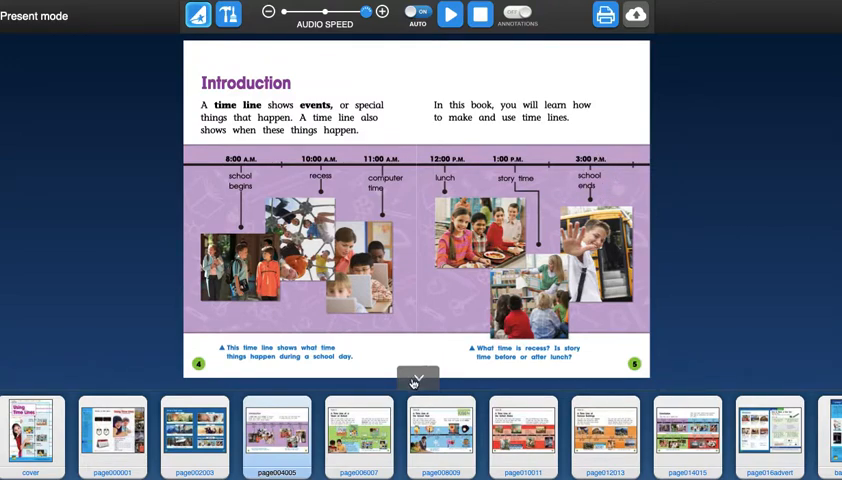
Hide the thumbnails under the Introduction, then jump ahead to the Chapter 1 pages
click(416, 380)
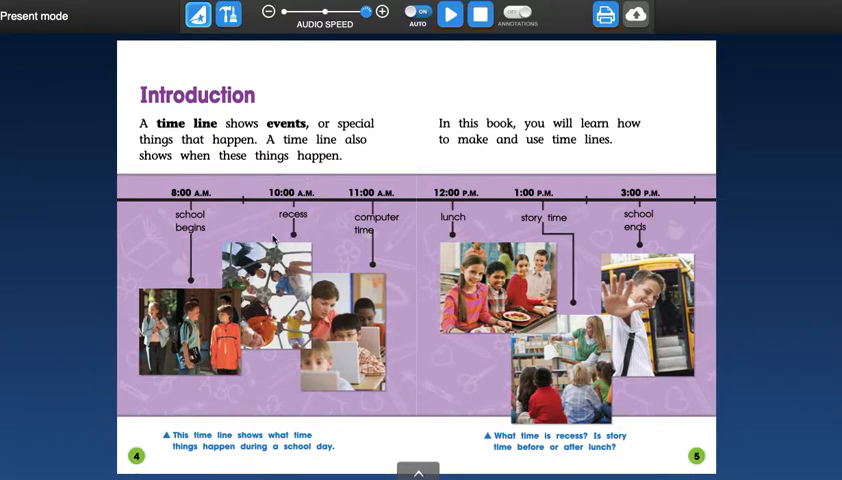
mouse_move(280, 190)
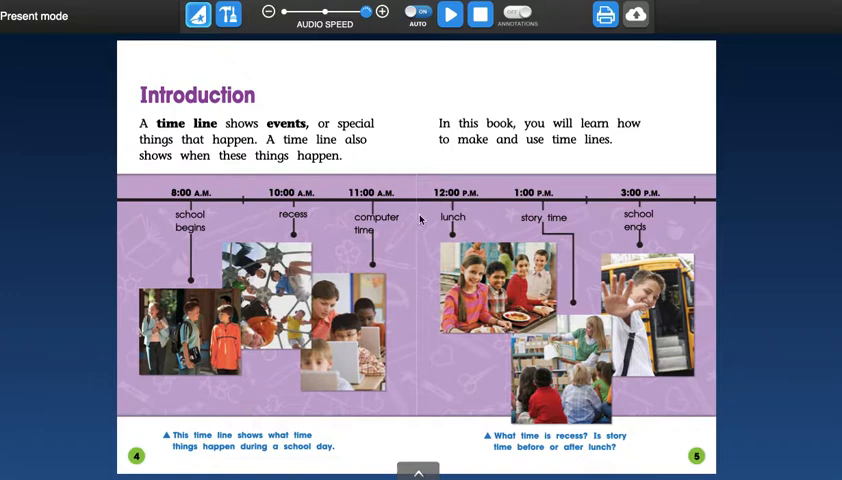
mouse_move(442, 240)
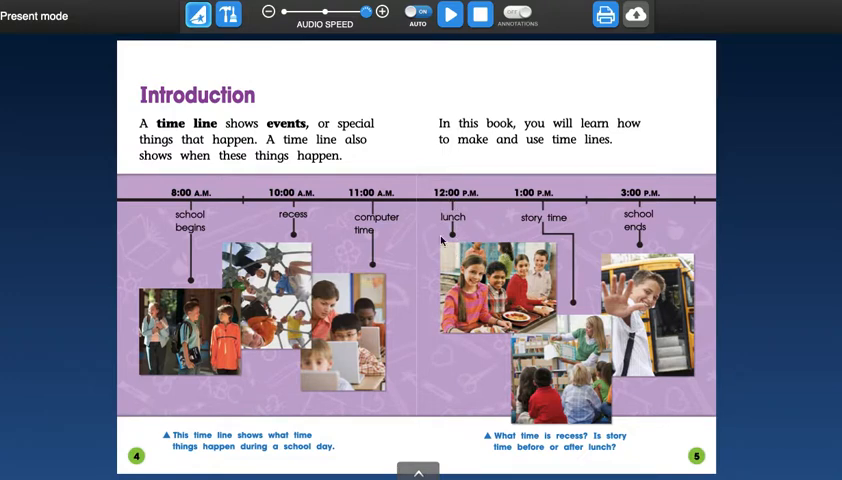
mouse_move(566, 304)
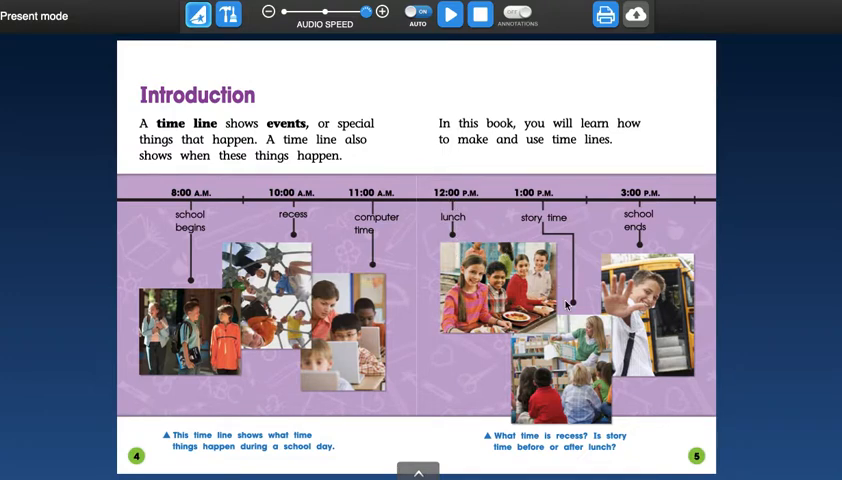
mouse_move(418, 456)
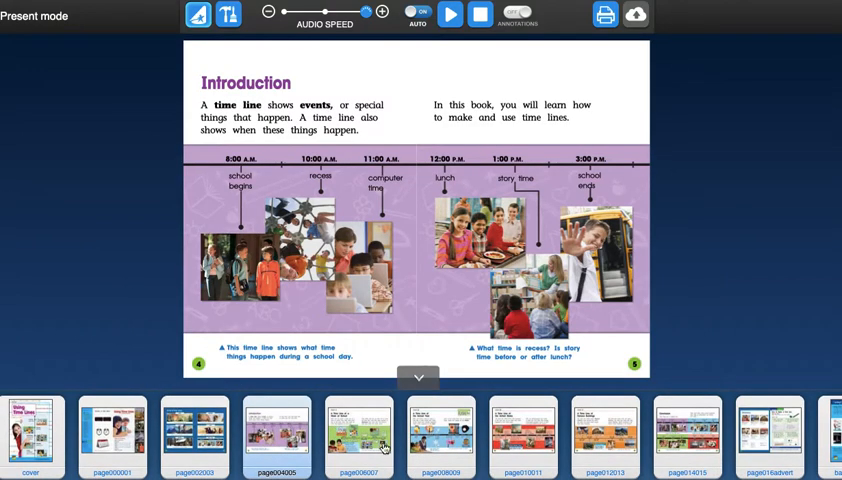
click(356, 436)
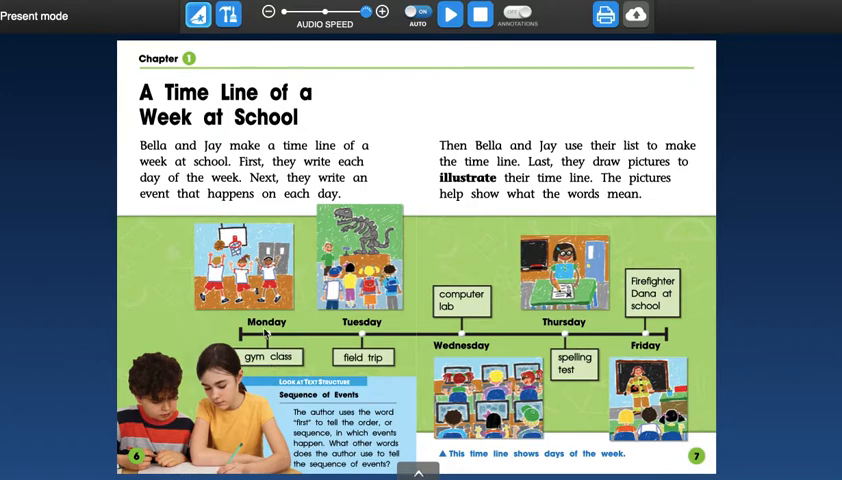
mouse_move(244, 392)
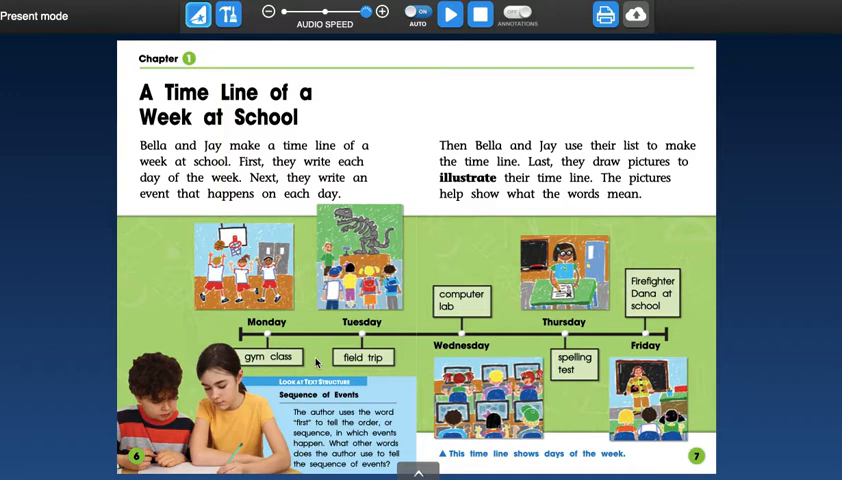
mouse_move(296, 318)
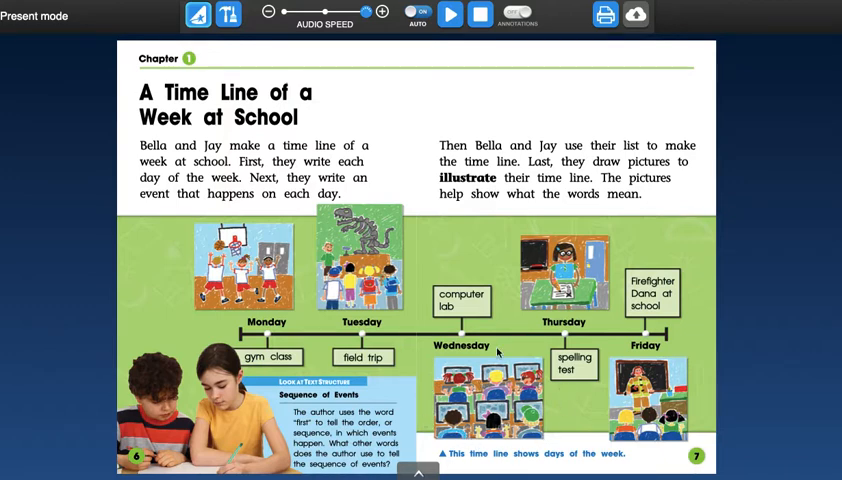
mouse_move(438, 276)
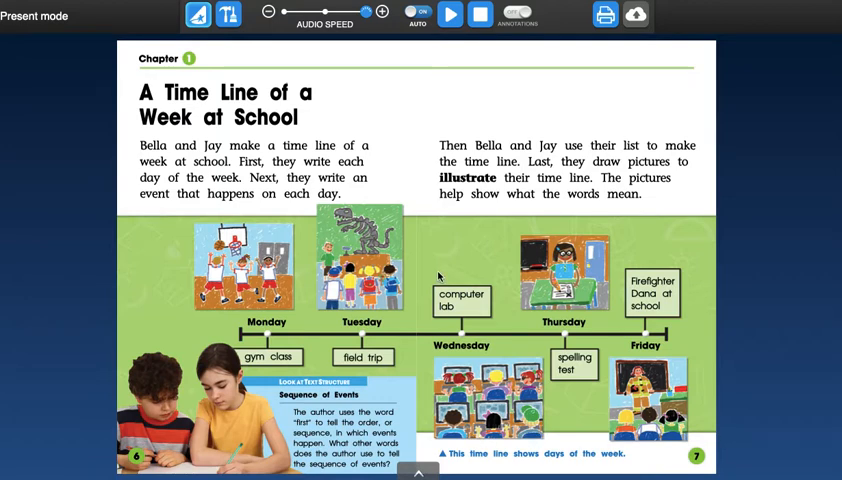
mouse_move(434, 408)
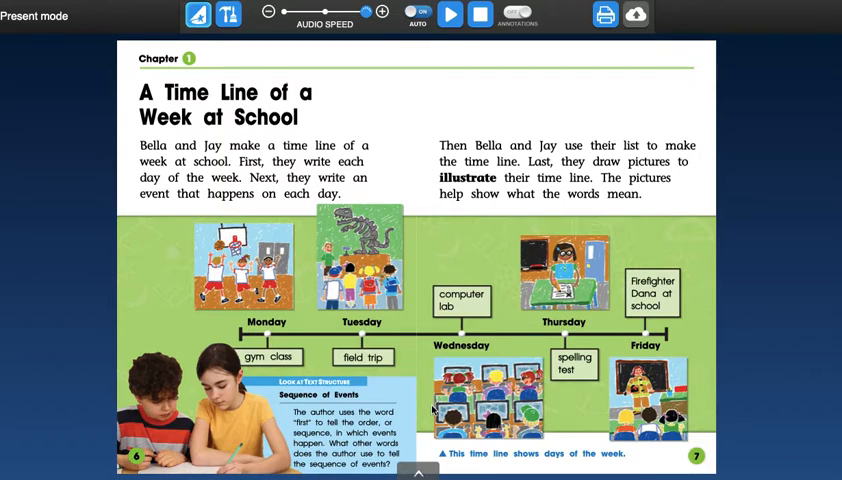
mouse_move(438, 352)
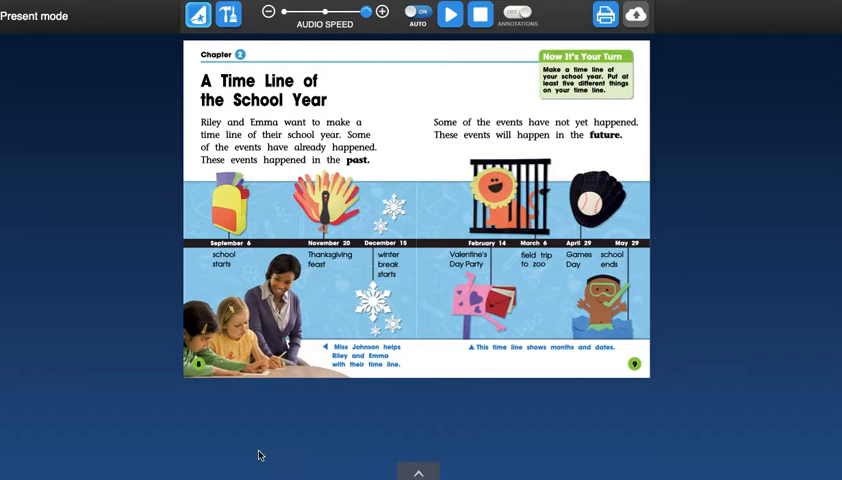
Turn from Chapter 1's school-week time line to Chapter 2, A Time Line of the School Year
click(384, 12)
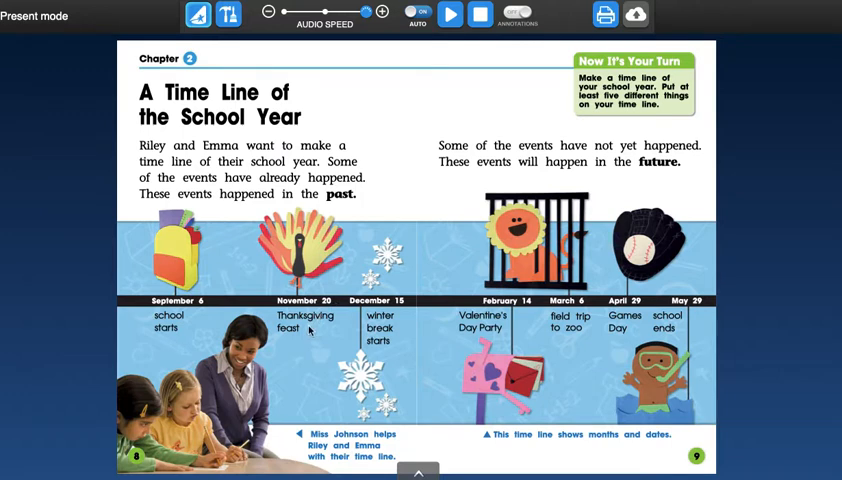
mouse_move(364, 336)
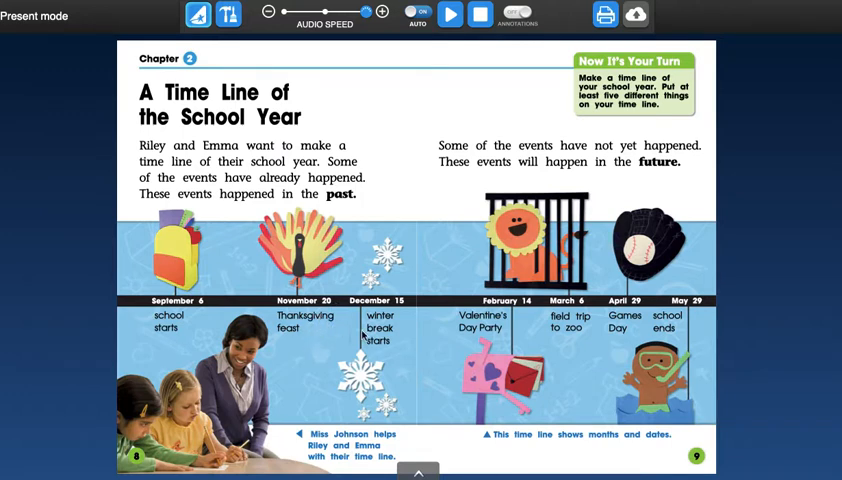
mouse_move(404, 320)
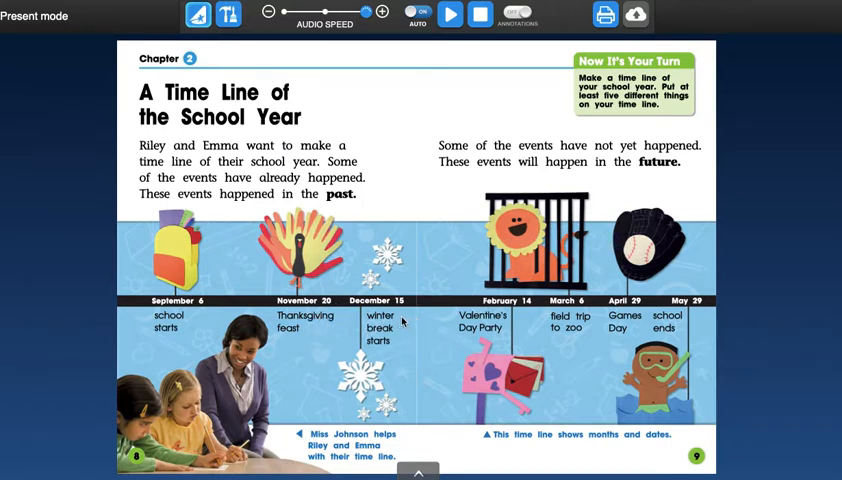
mouse_move(512, 328)
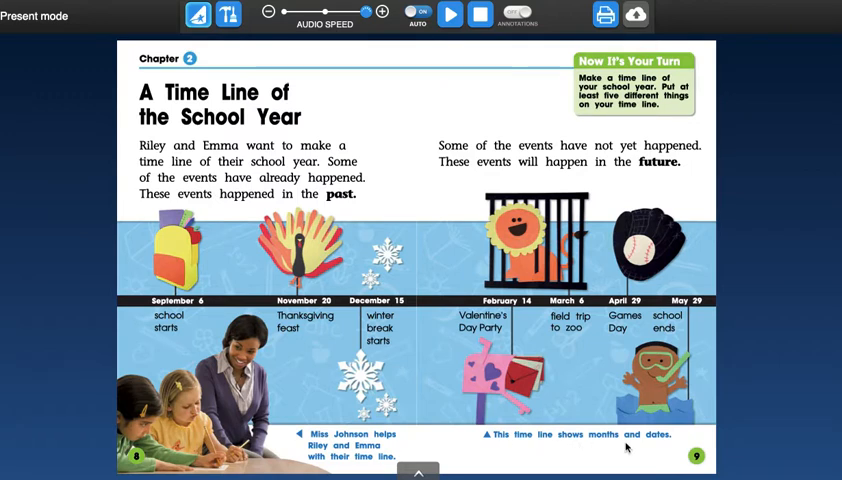
mouse_move(280, 428)
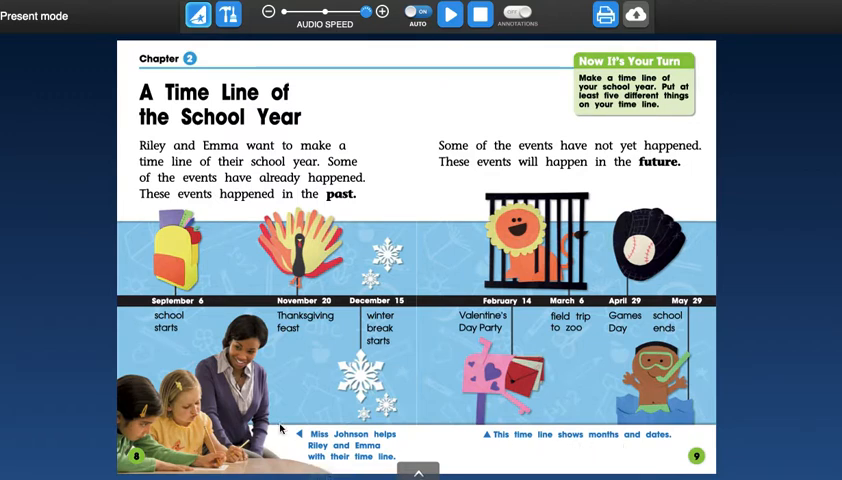
mouse_move(376, 400)
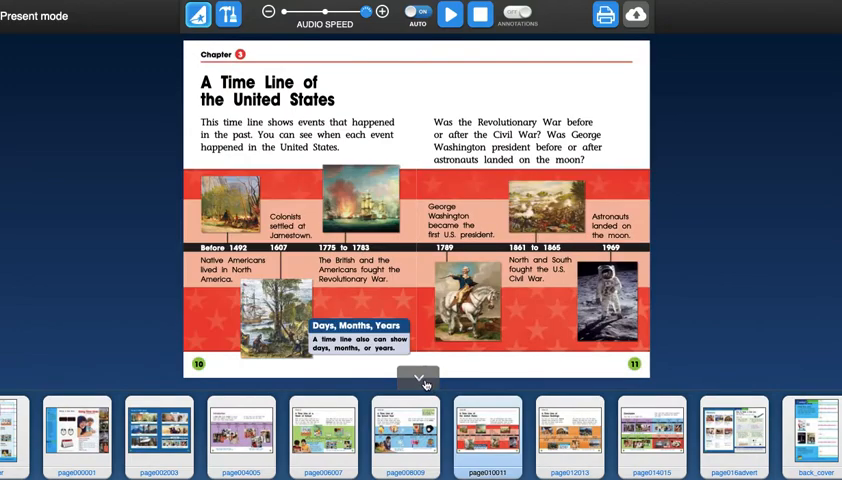
Hide the thumbnails so Chapter 3's United States time line fills the screen
click(416, 380)
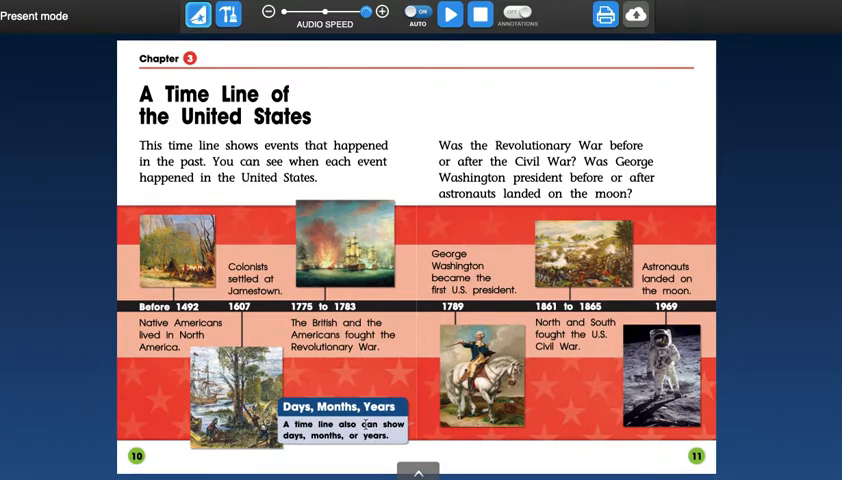
mouse_move(94, 326)
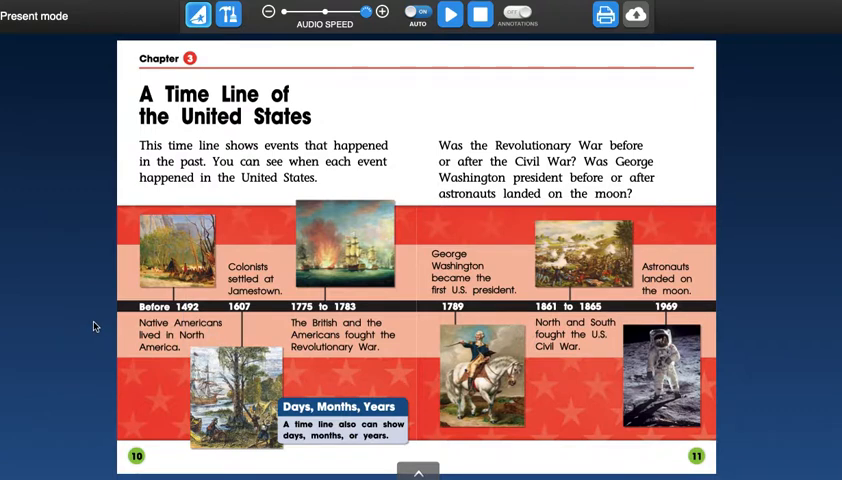
mouse_move(130, 322)
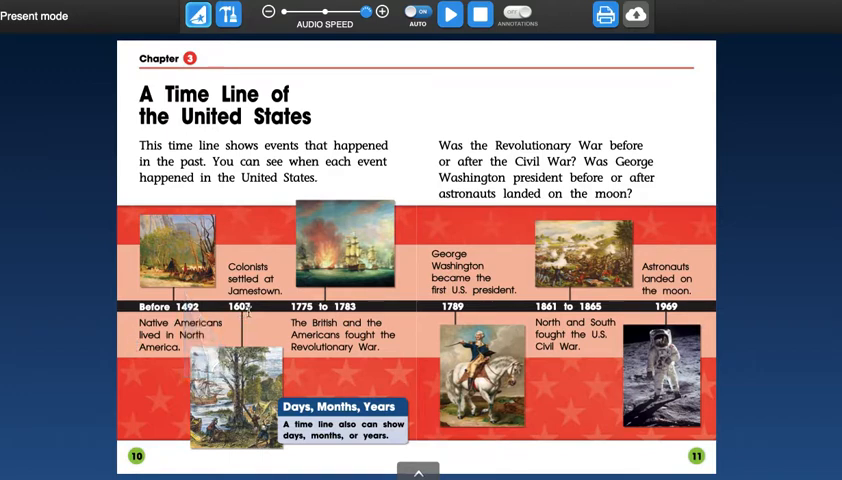
mouse_move(276, 310)
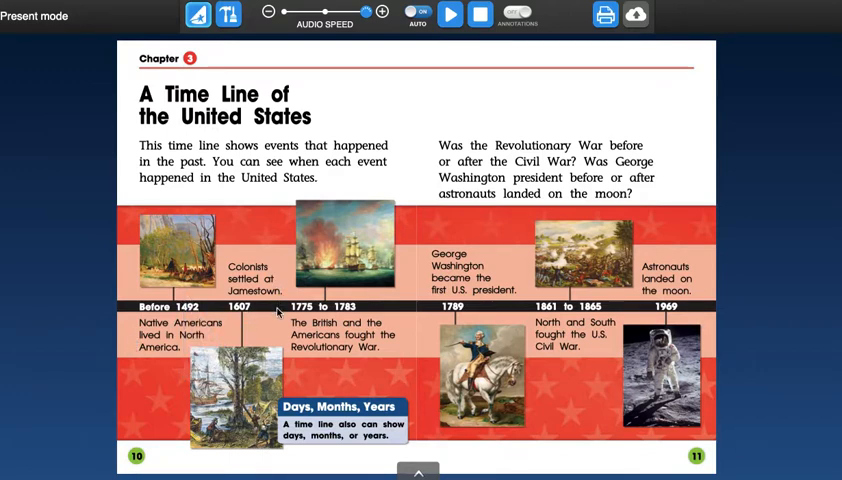
mouse_move(316, 318)
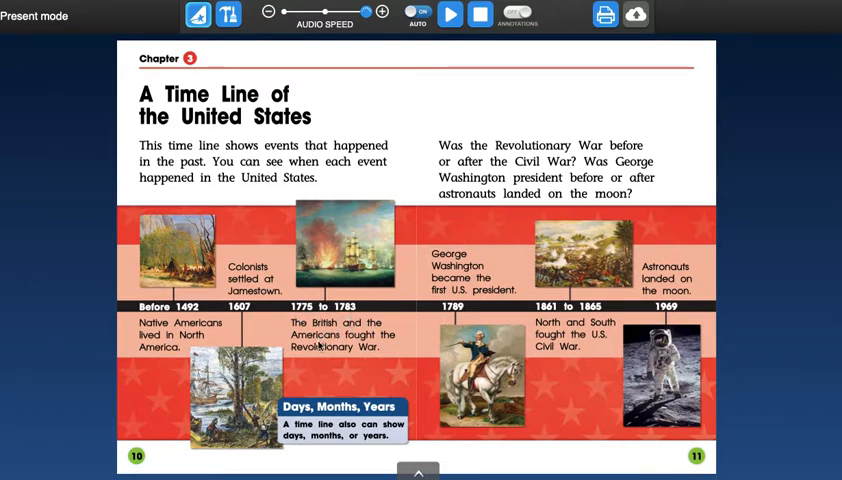
mouse_move(384, 352)
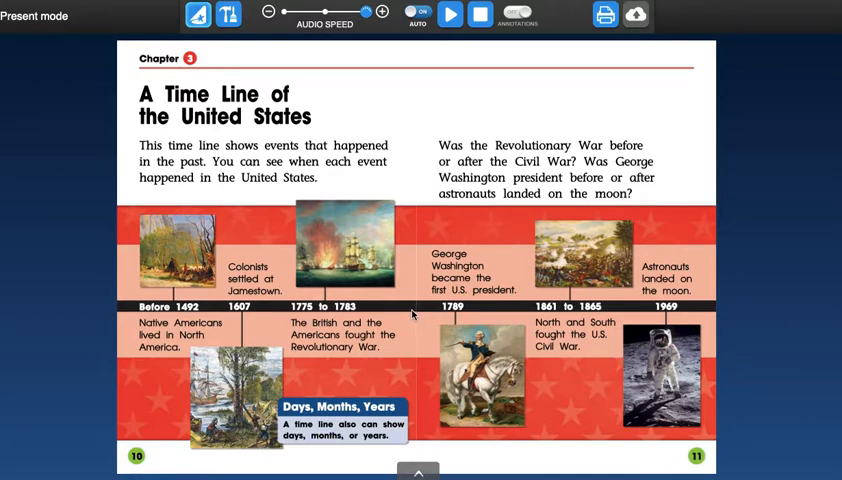
mouse_move(344, 310)
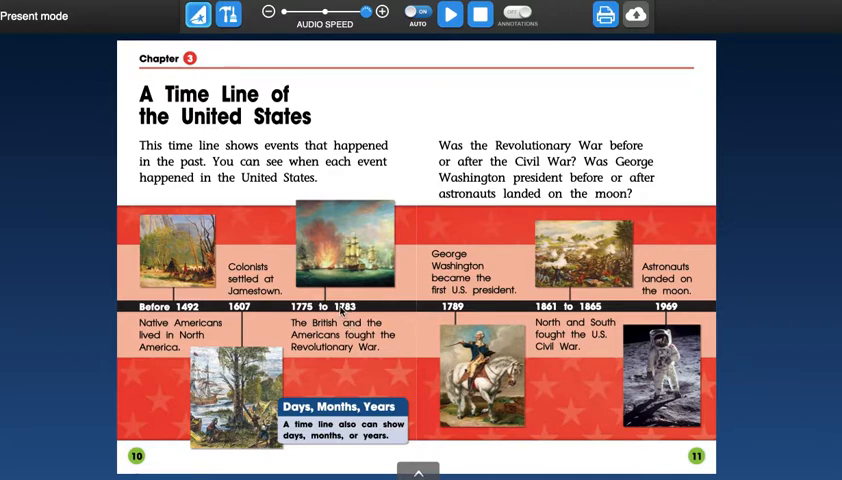
mouse_move(344, 312)
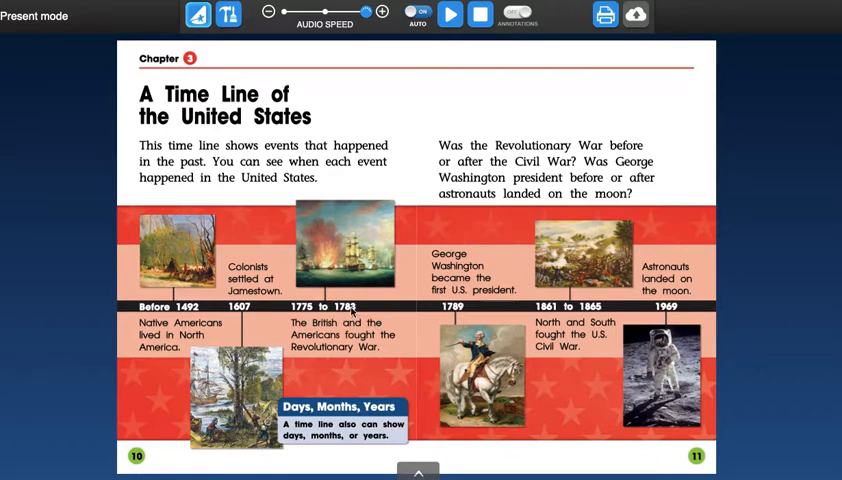
mouse_move(418, 256)
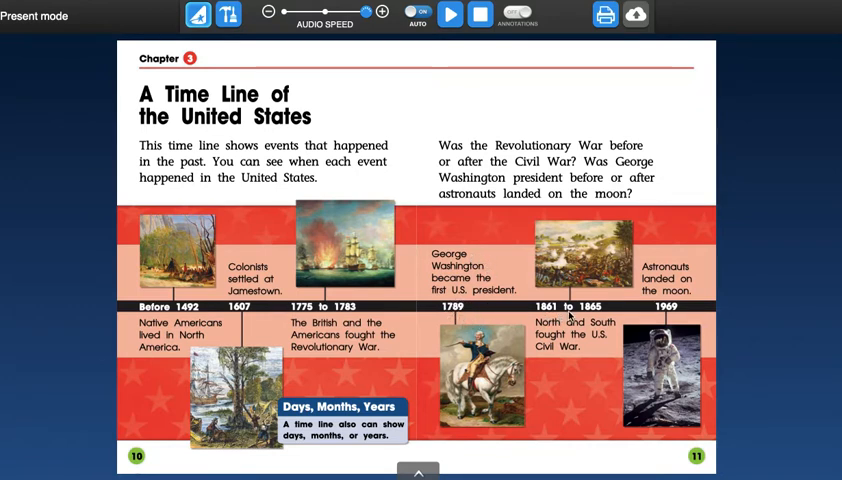
mouse_move(536, 418)
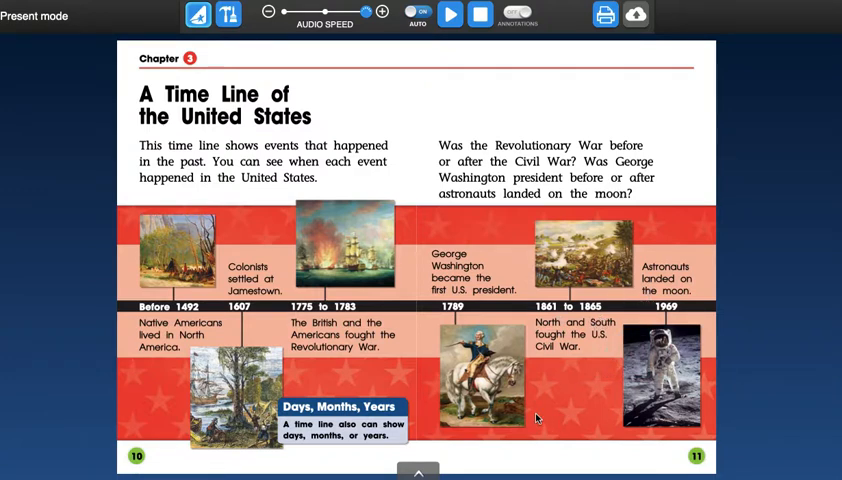
mouse_move(572, 268)
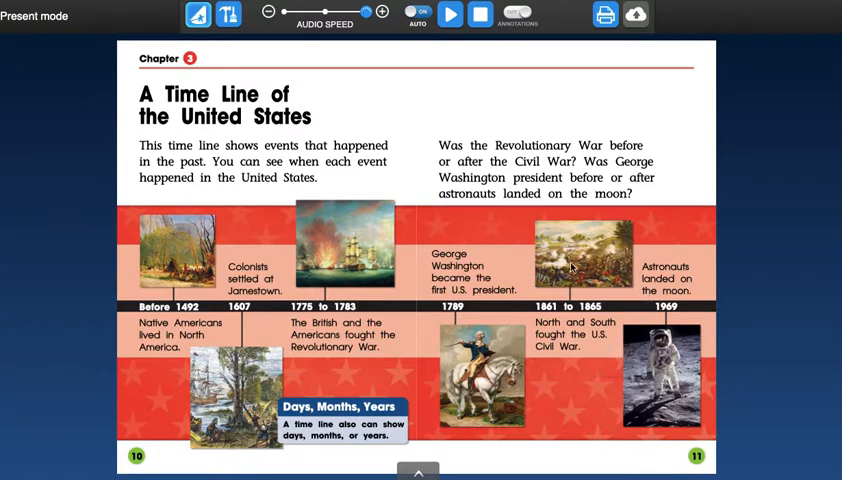
mouse_move(552, 286)
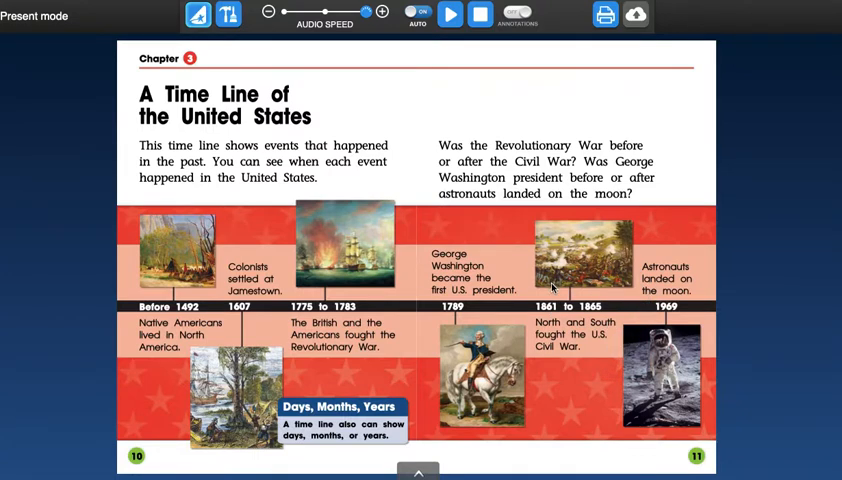
mouse_move(650, 264)
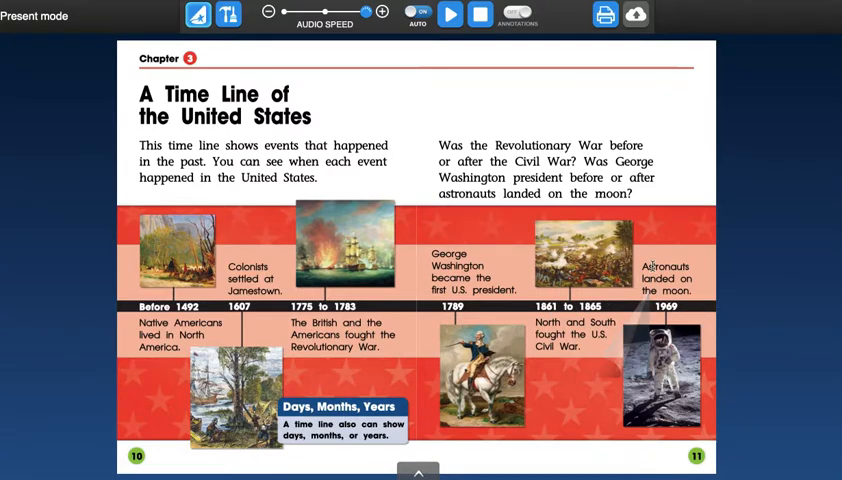
mouse_move(664, 318)
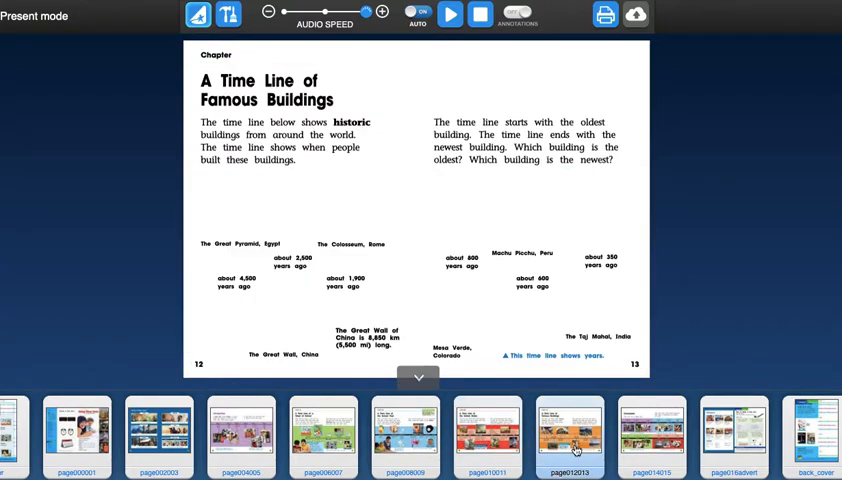
Close the thumbnail strip so Chapter 4's Famous Buildings time line fills the screen
click(418, 378)
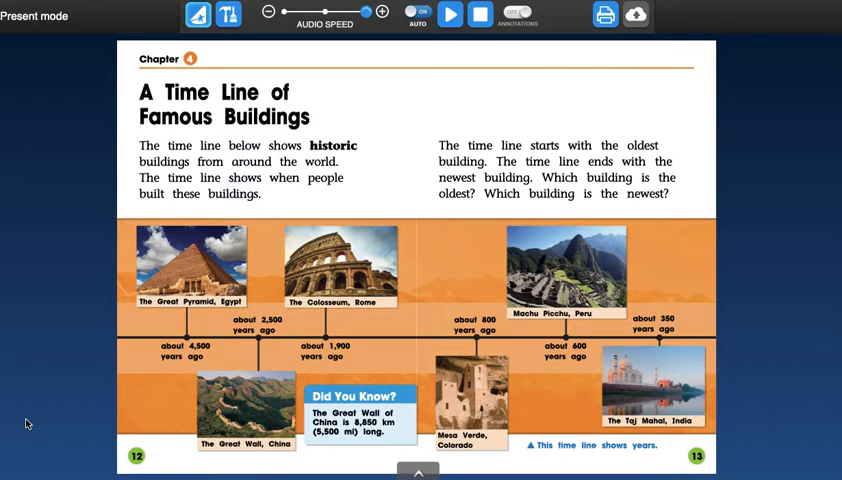
mouse_move(172, 276)
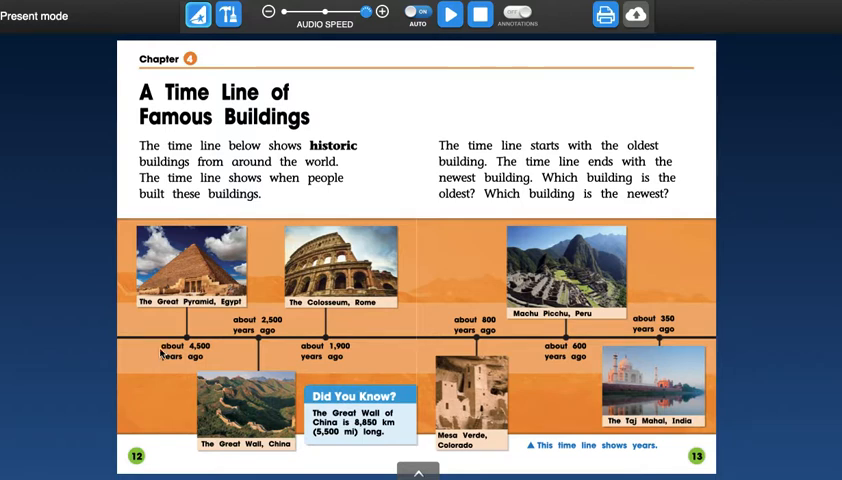
mouse_move(266, 302)
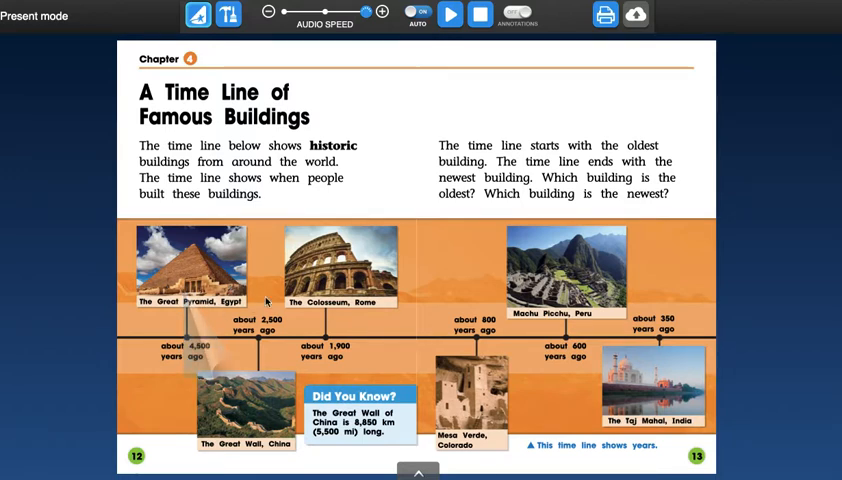
mouse_move(108, 344)
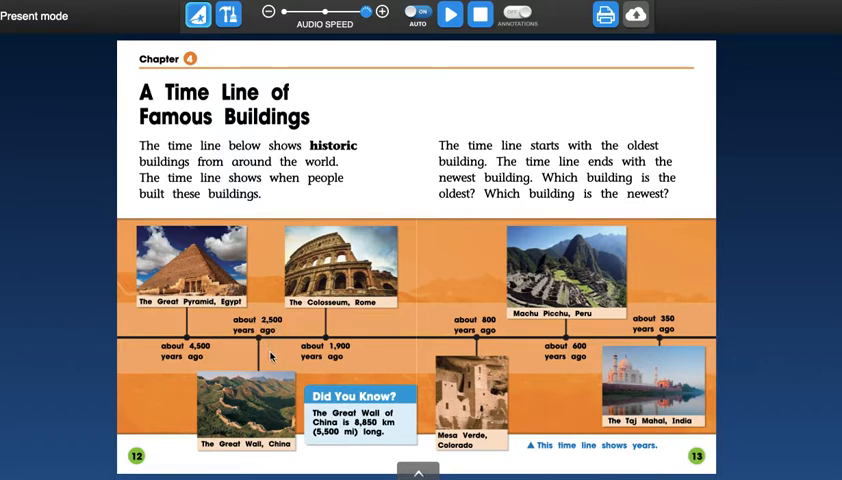
mouse_move(320, 366)
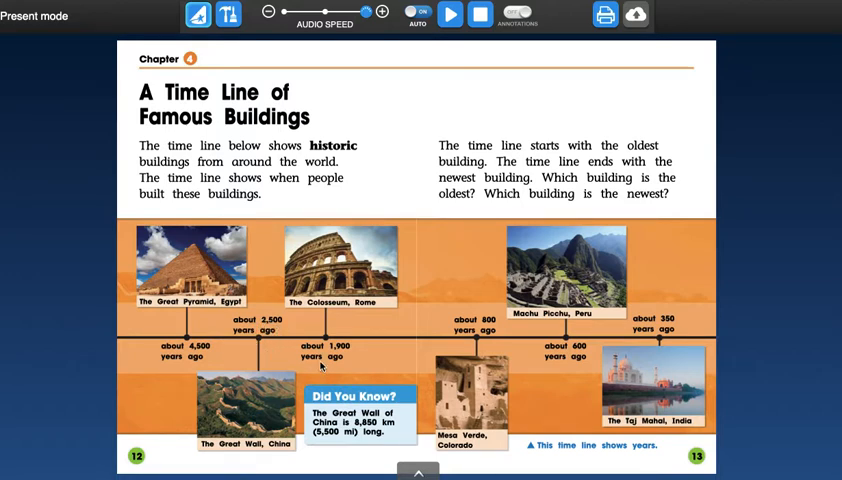
mouse_move(364, 312)
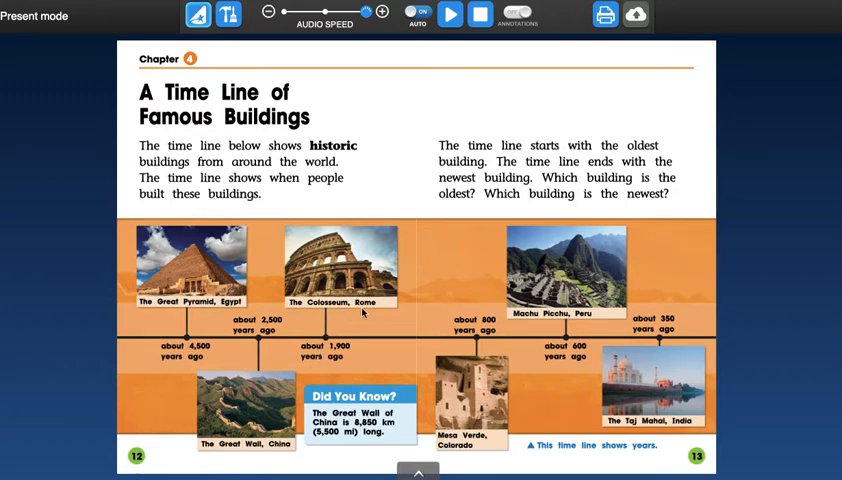
mouse_move(350, 340)
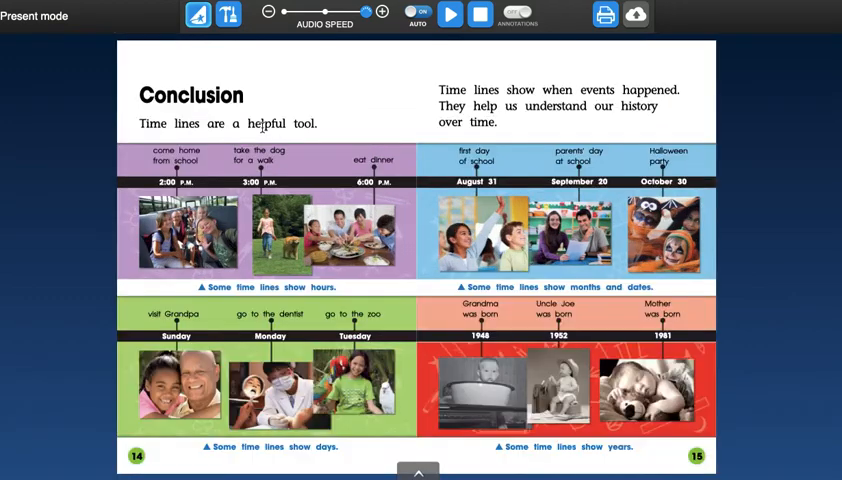
mouse_move(32, 180)
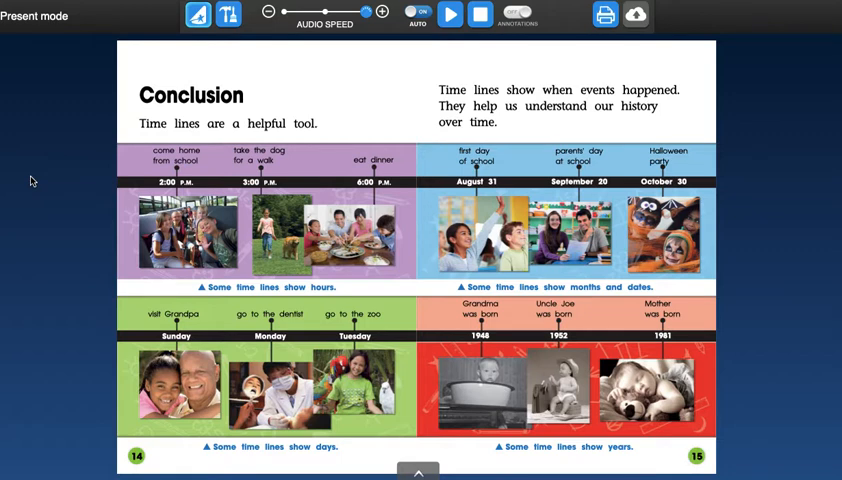
mouse_move(518, 200)
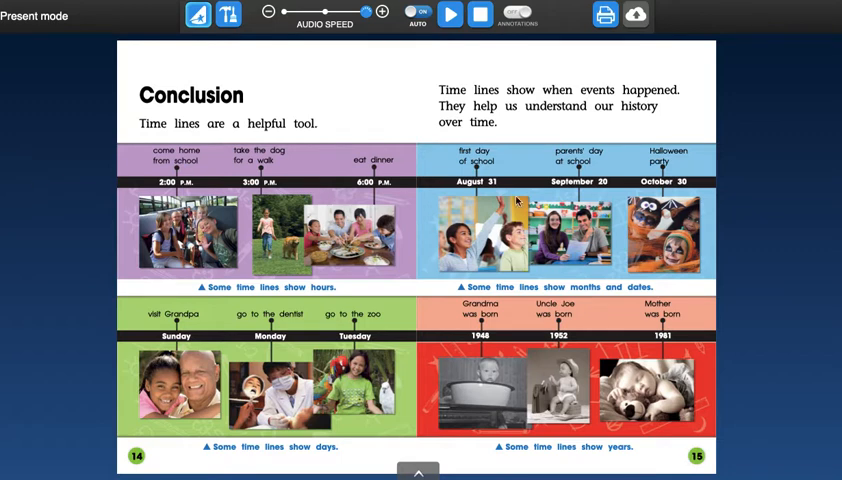
mouse_move(246, 148)
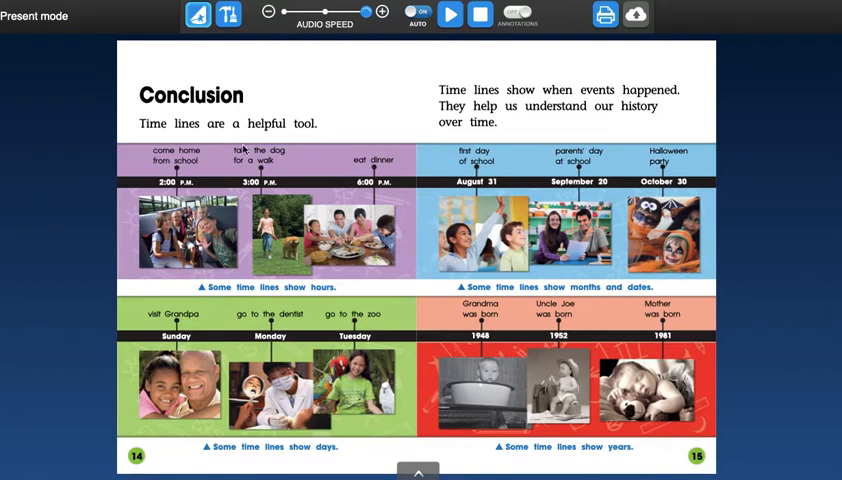
mouse_move(750, 276)
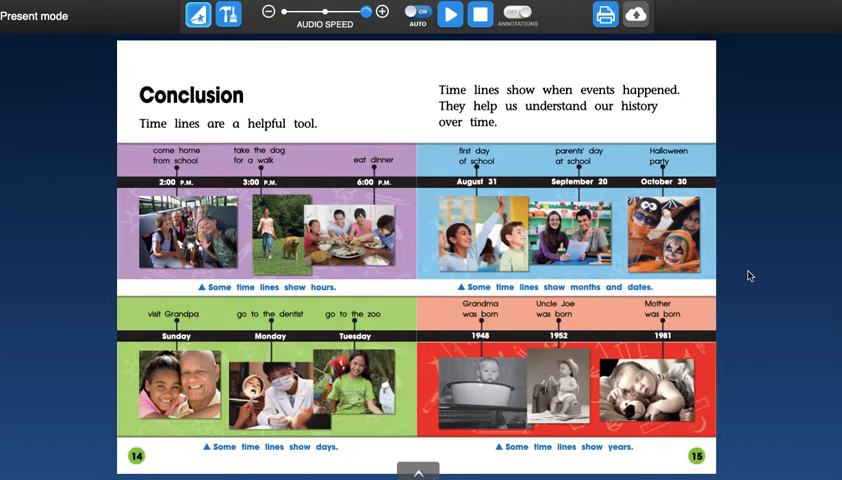
mouse_move(330, 296)
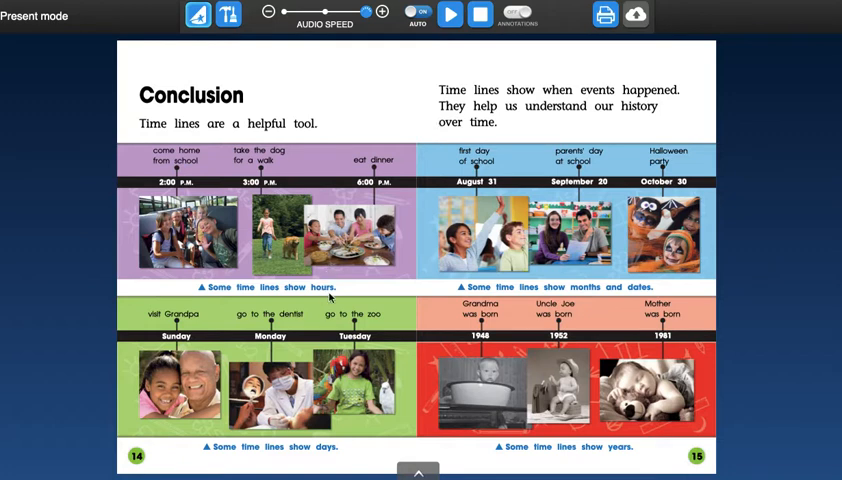
mouse_move(316, 456)
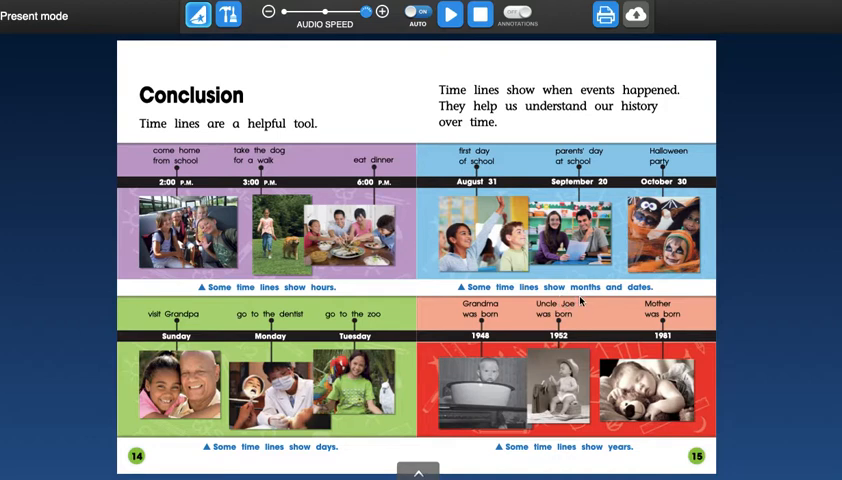
mouse_move(550, 470)
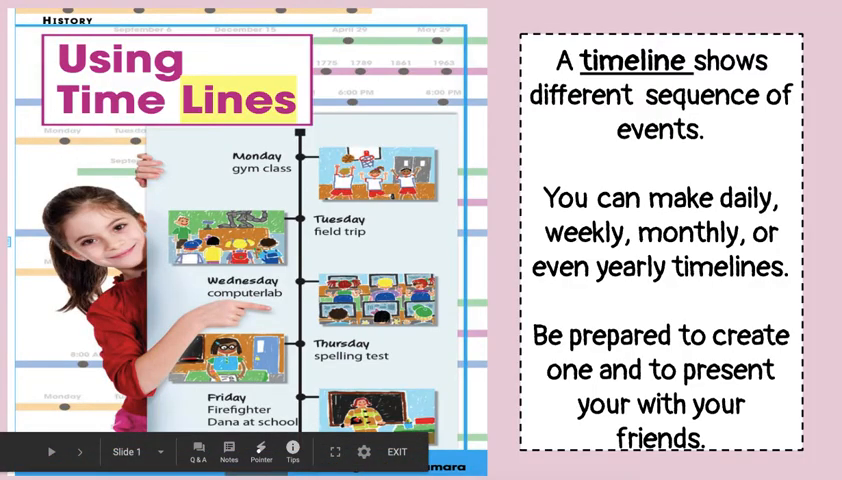
Advance the presentation to Slide 5, the blank Timeline of My Life template
click(80, 452)
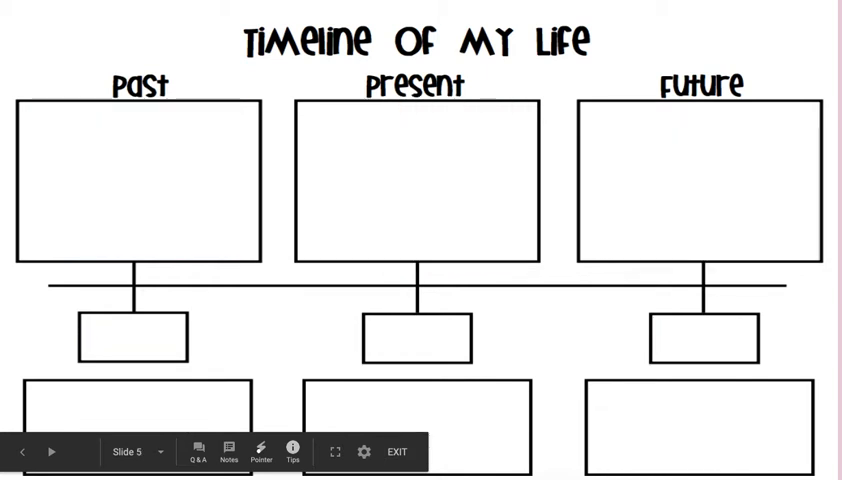
mouse_move(818, 324)
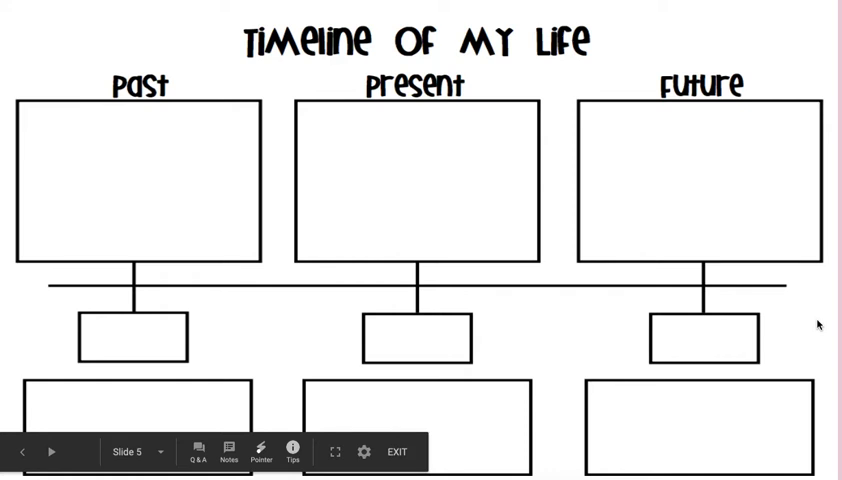
mouse_move(262, 452)
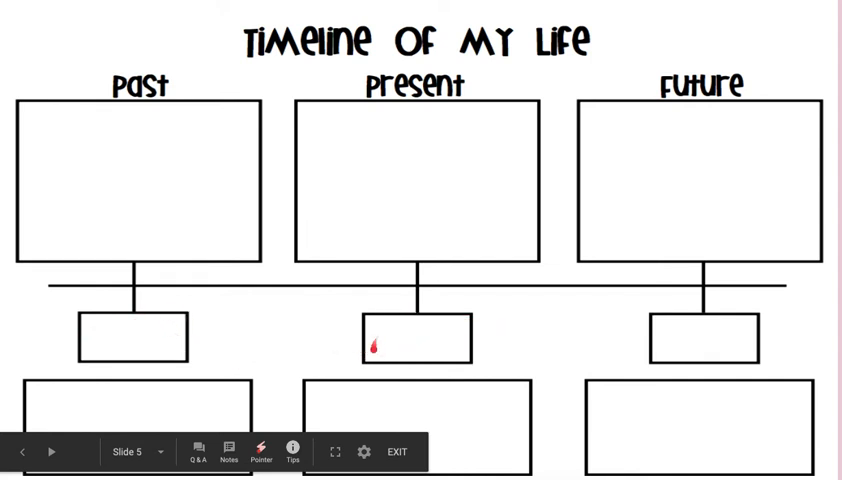
mouse_move(704, 332)
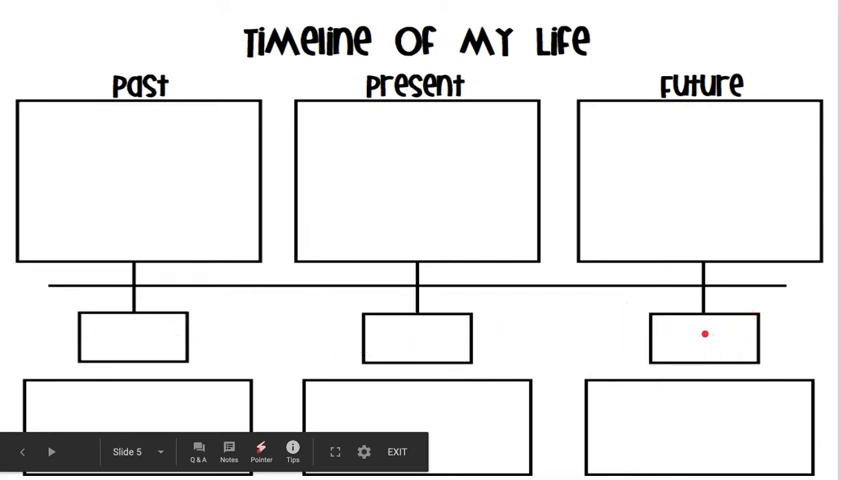
mouse_move(48, 396)
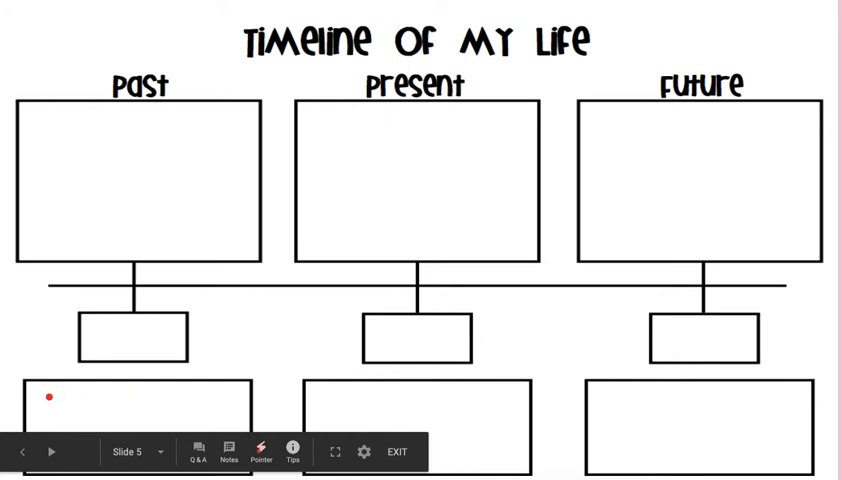